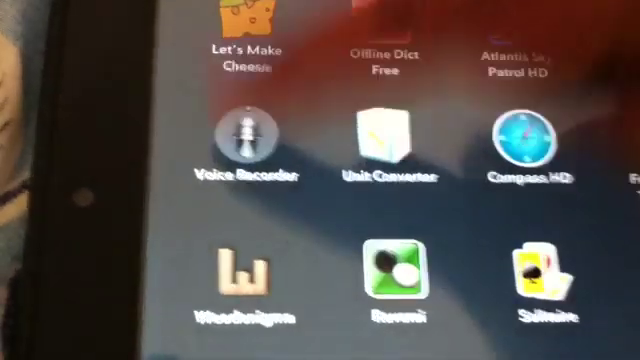
Launch Compass HD from the launcher to show its full-screen compass dial with red needle.
left_click(244, 145)
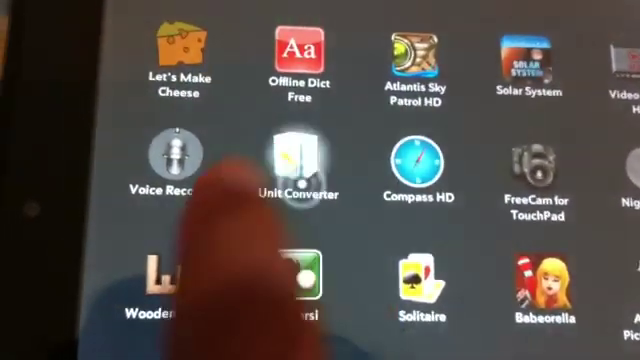
left_click(295, 160)
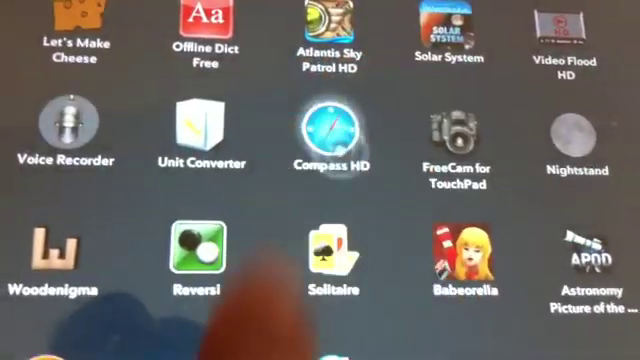
left_click(327, 140)
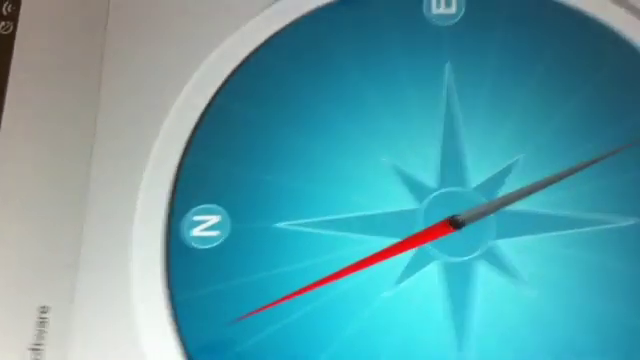